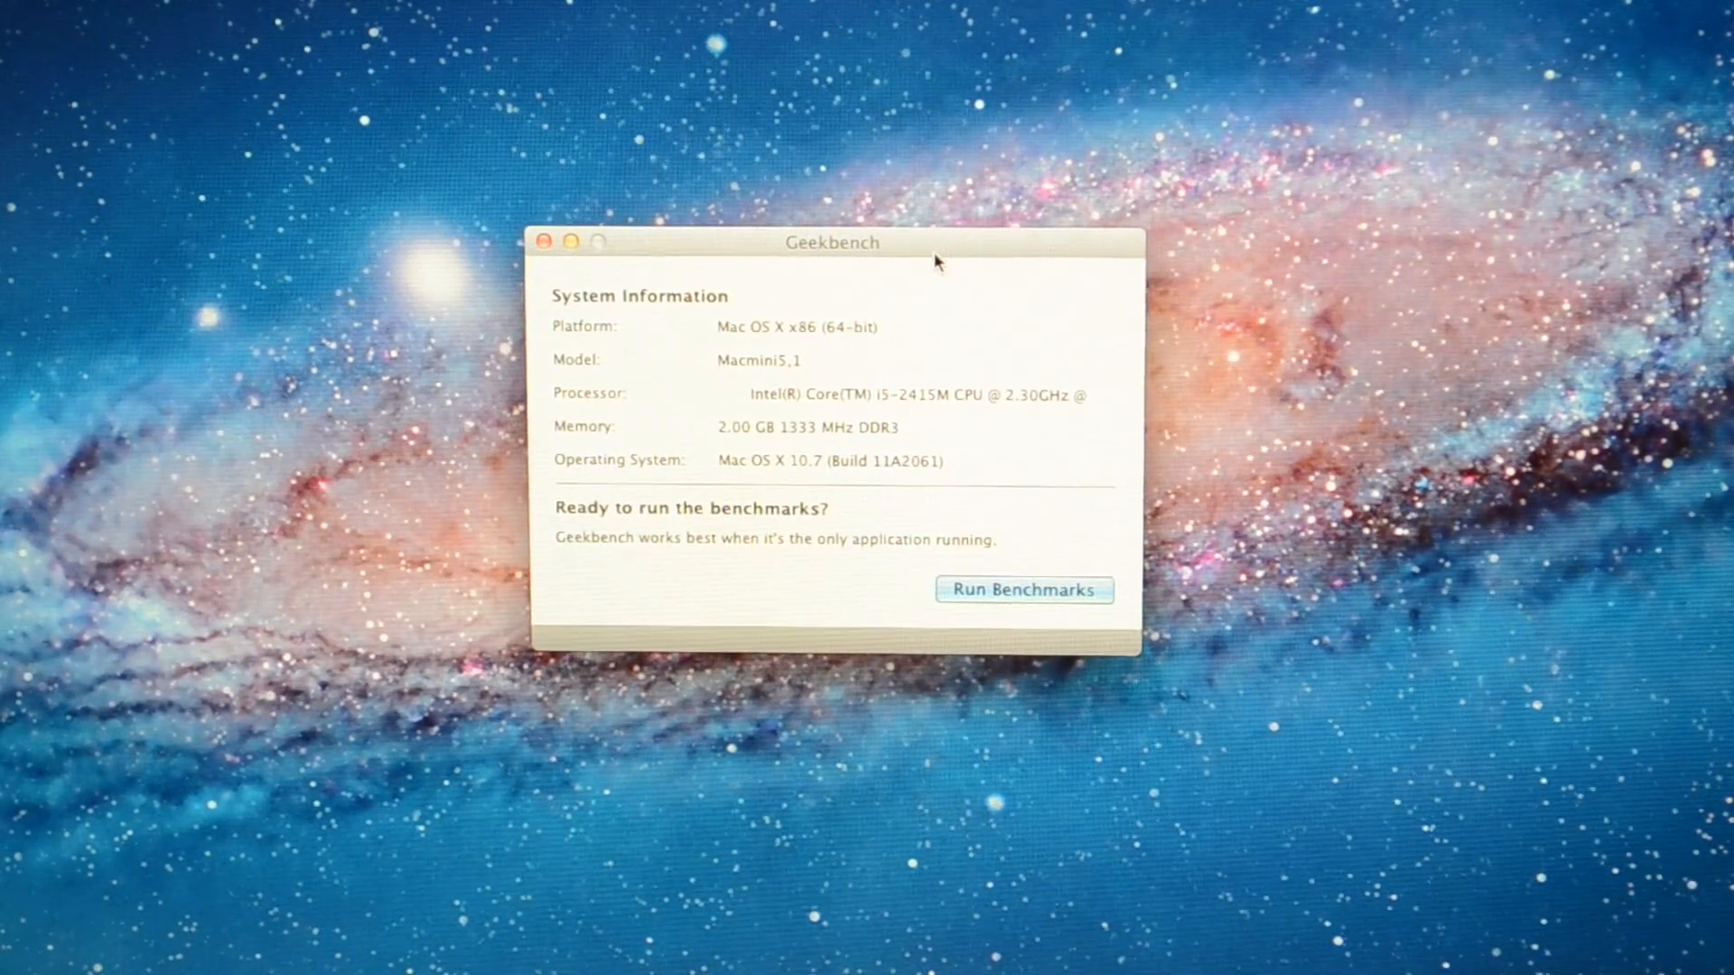
Run the Geekbench benchmarks, yielding an overall score of 6374
click(1022, 589)
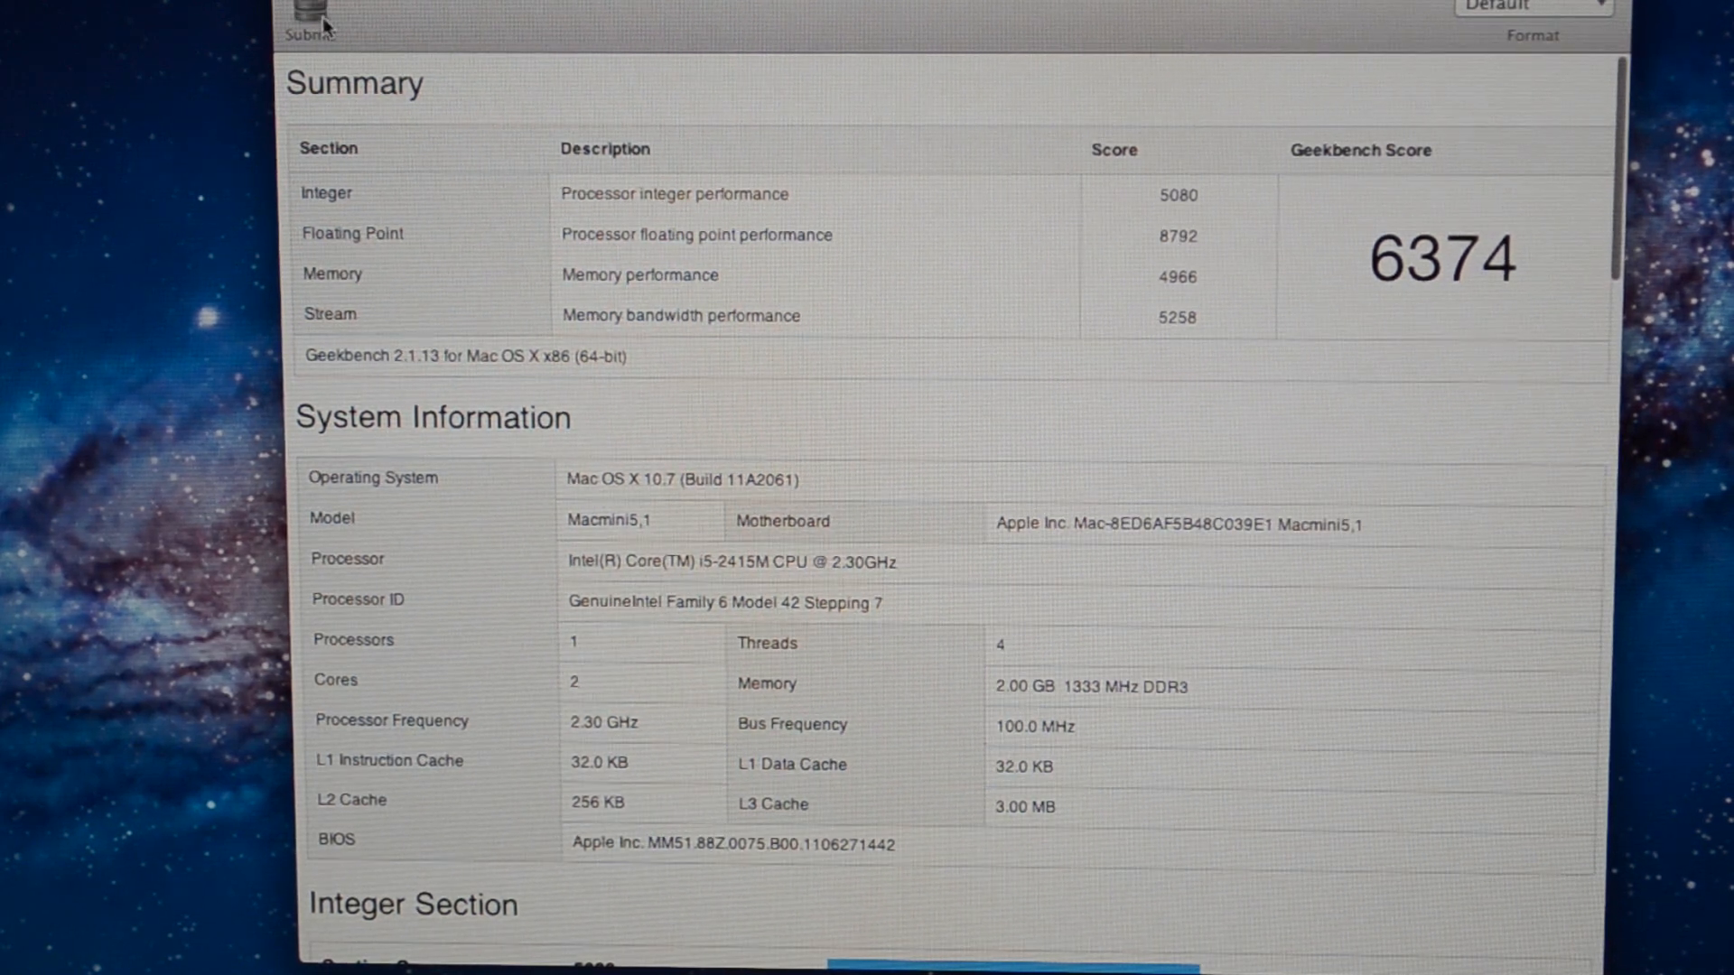
Upload the 6374 result to Geekbench Browser and show the Mac Benchmark Chart
click(309, 17)
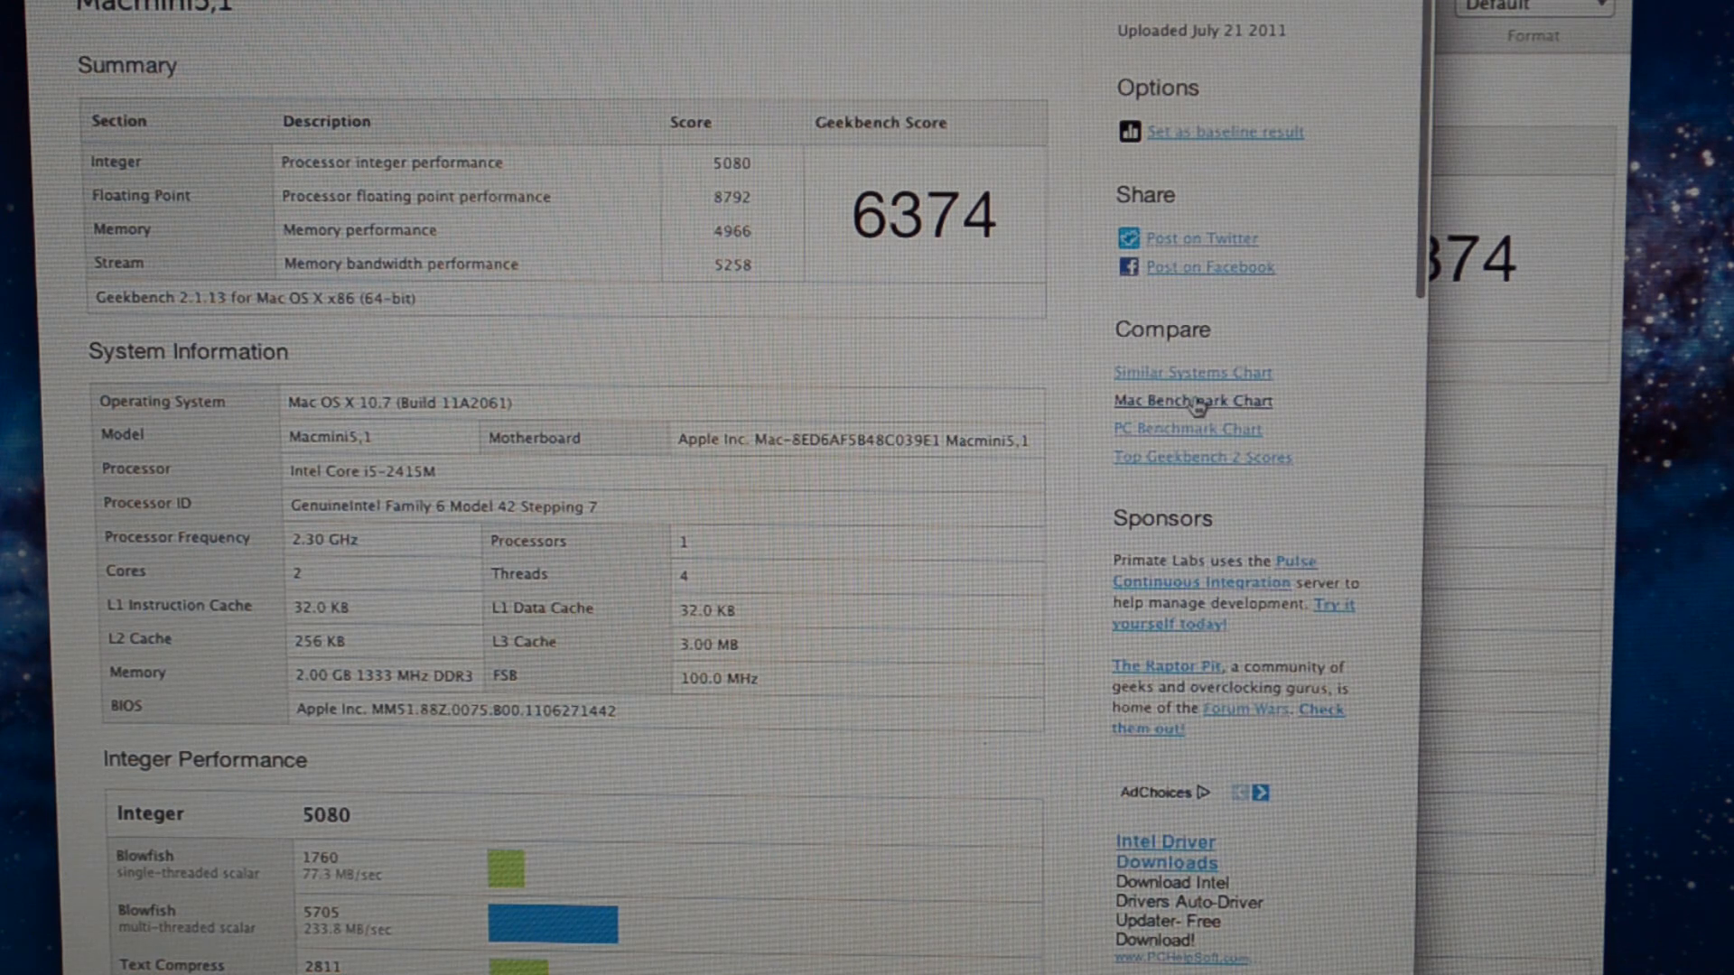
click(1194, 401)
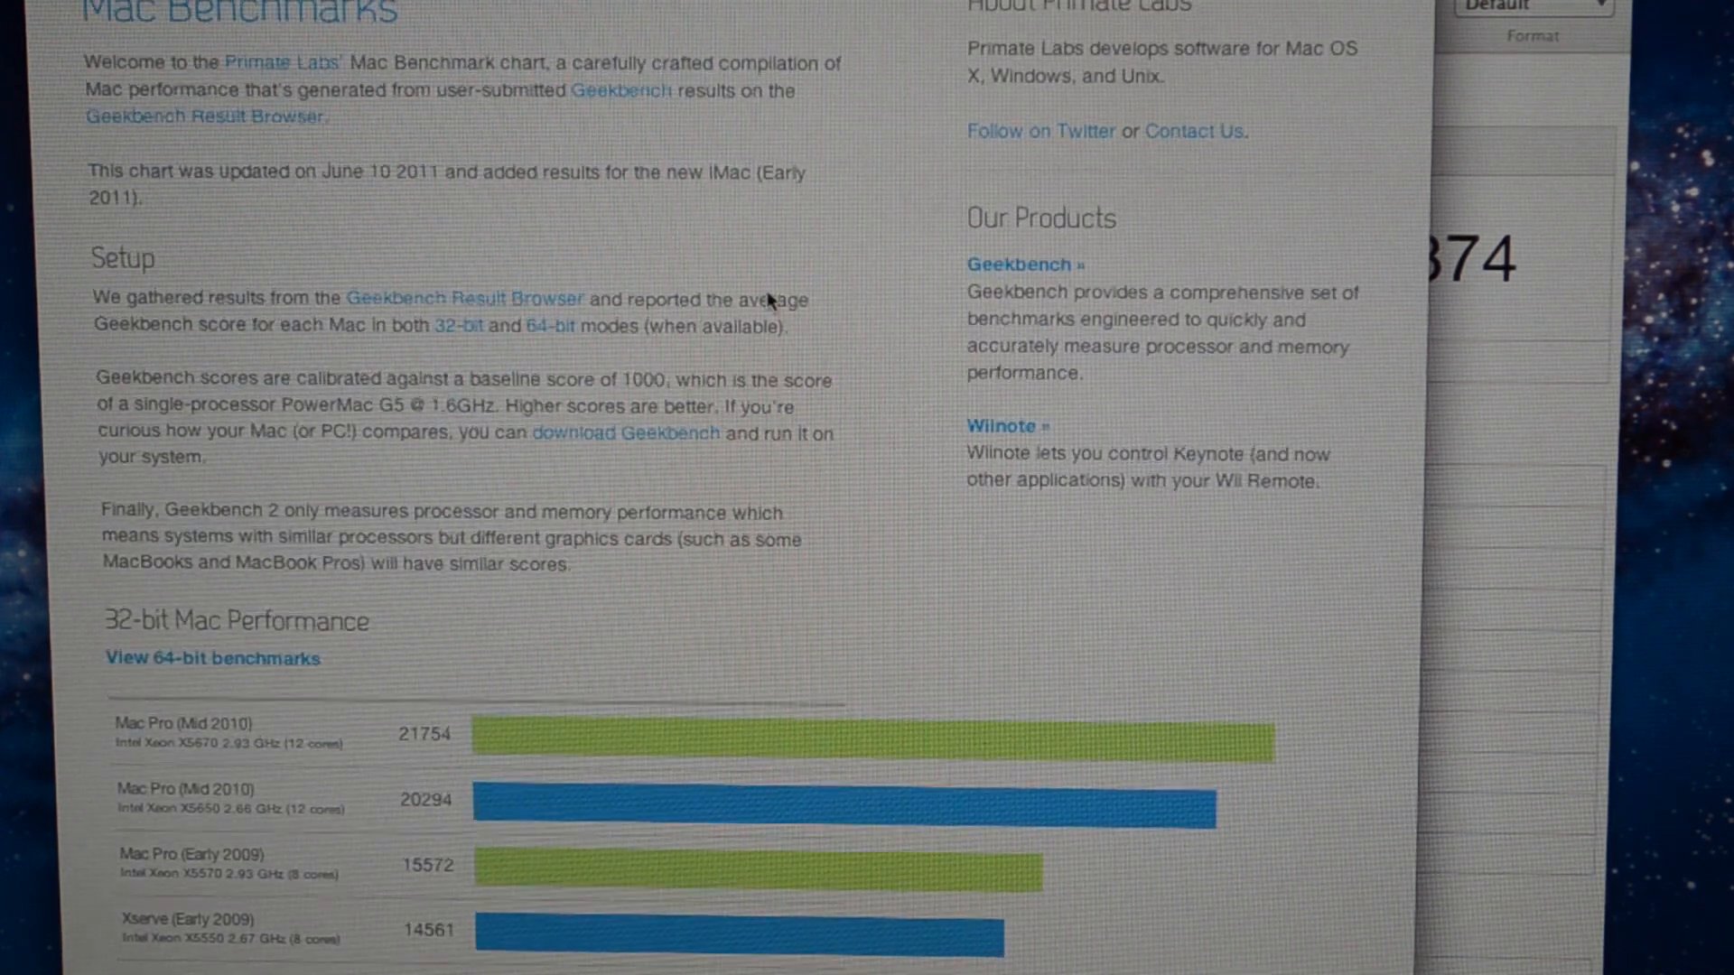
Scroll the 32-bit Mac chart to models scoring 7,300 down to 5,700 around 6374
scroll(down, 3)
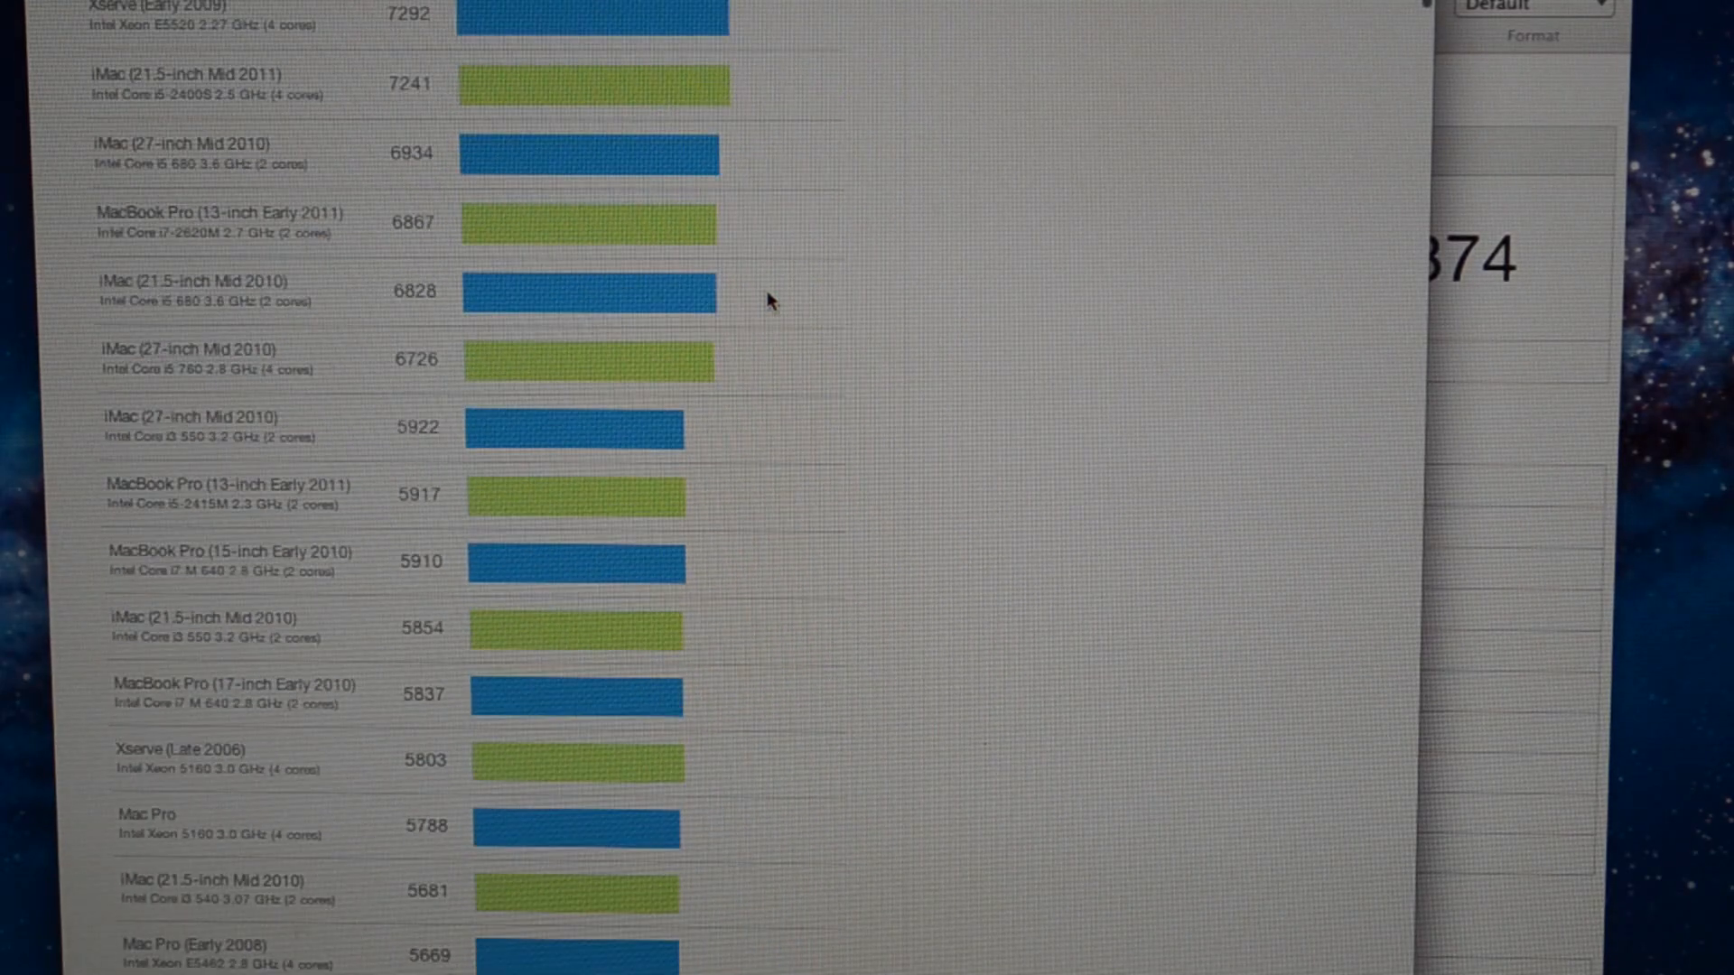
mouse_move(321, 437)
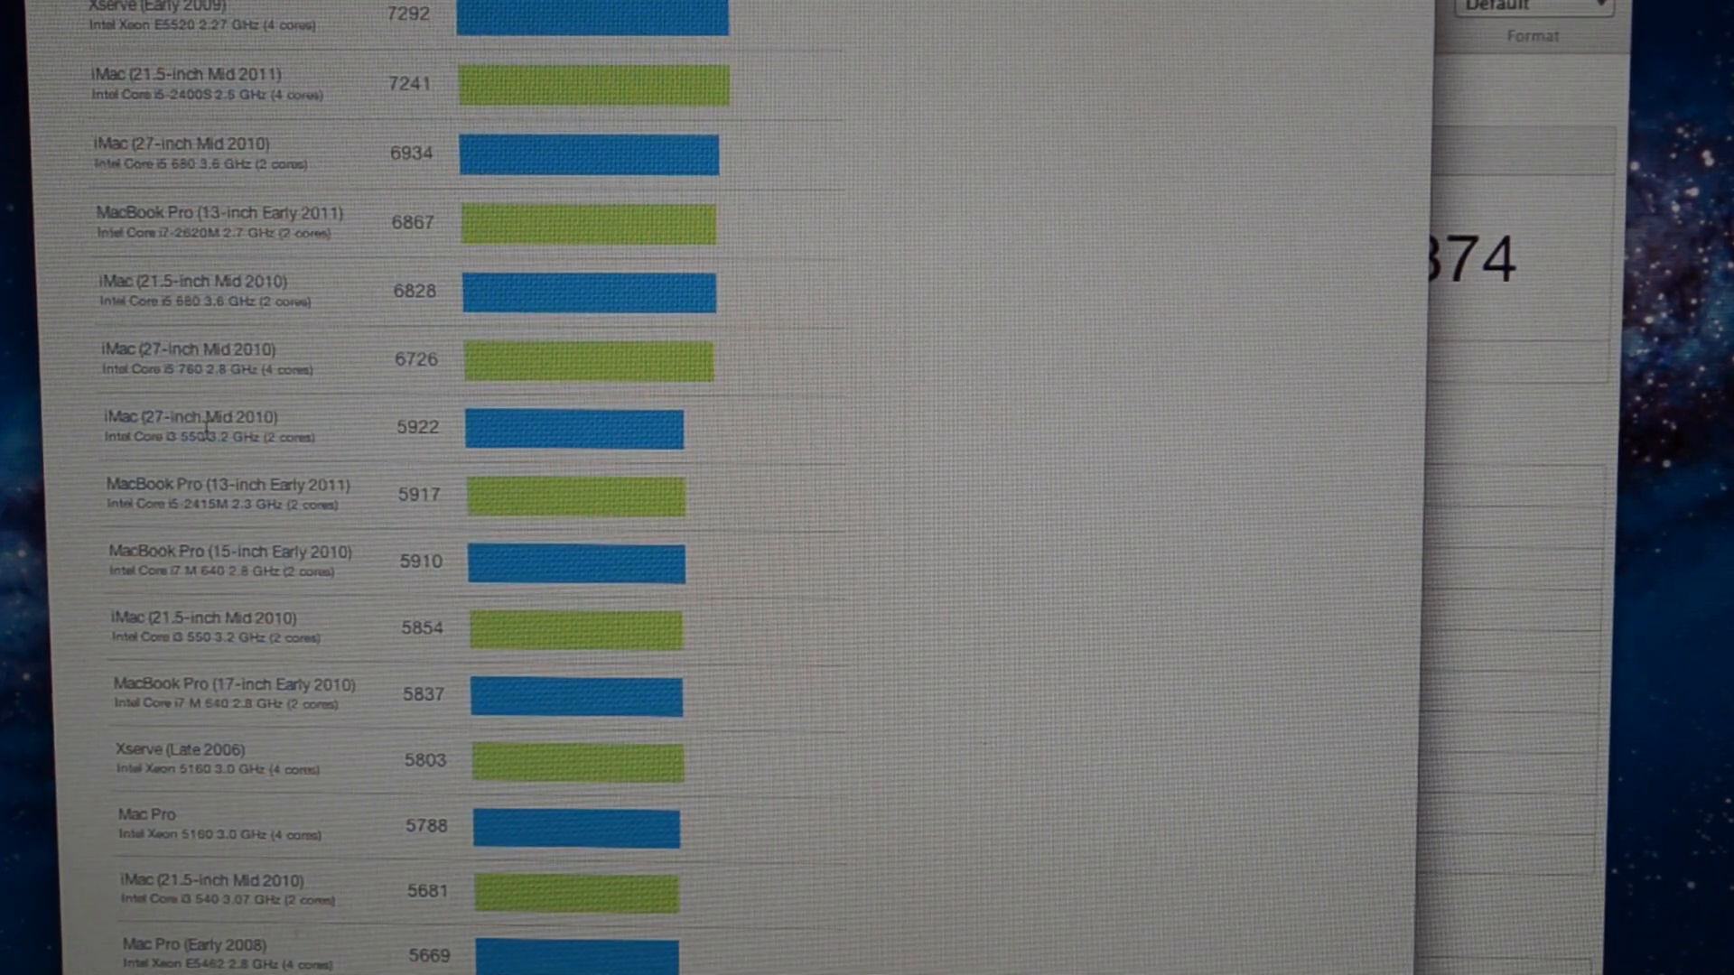
mouse_move(292, 365)
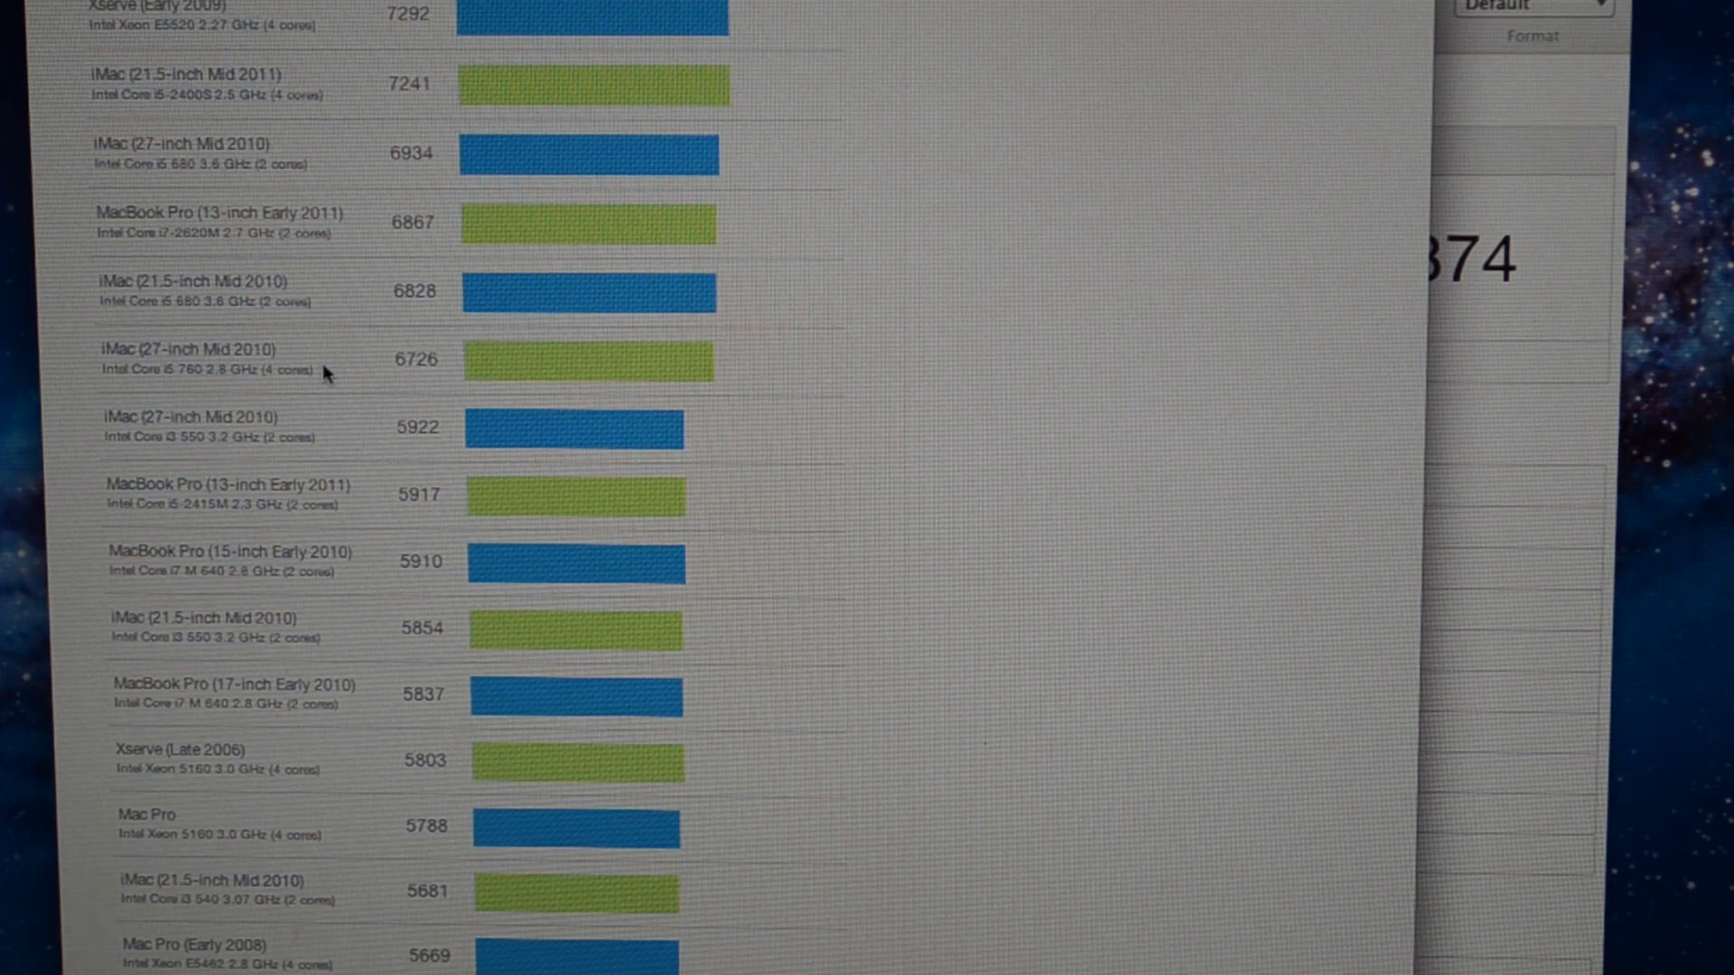
mouse_move(368, 372)
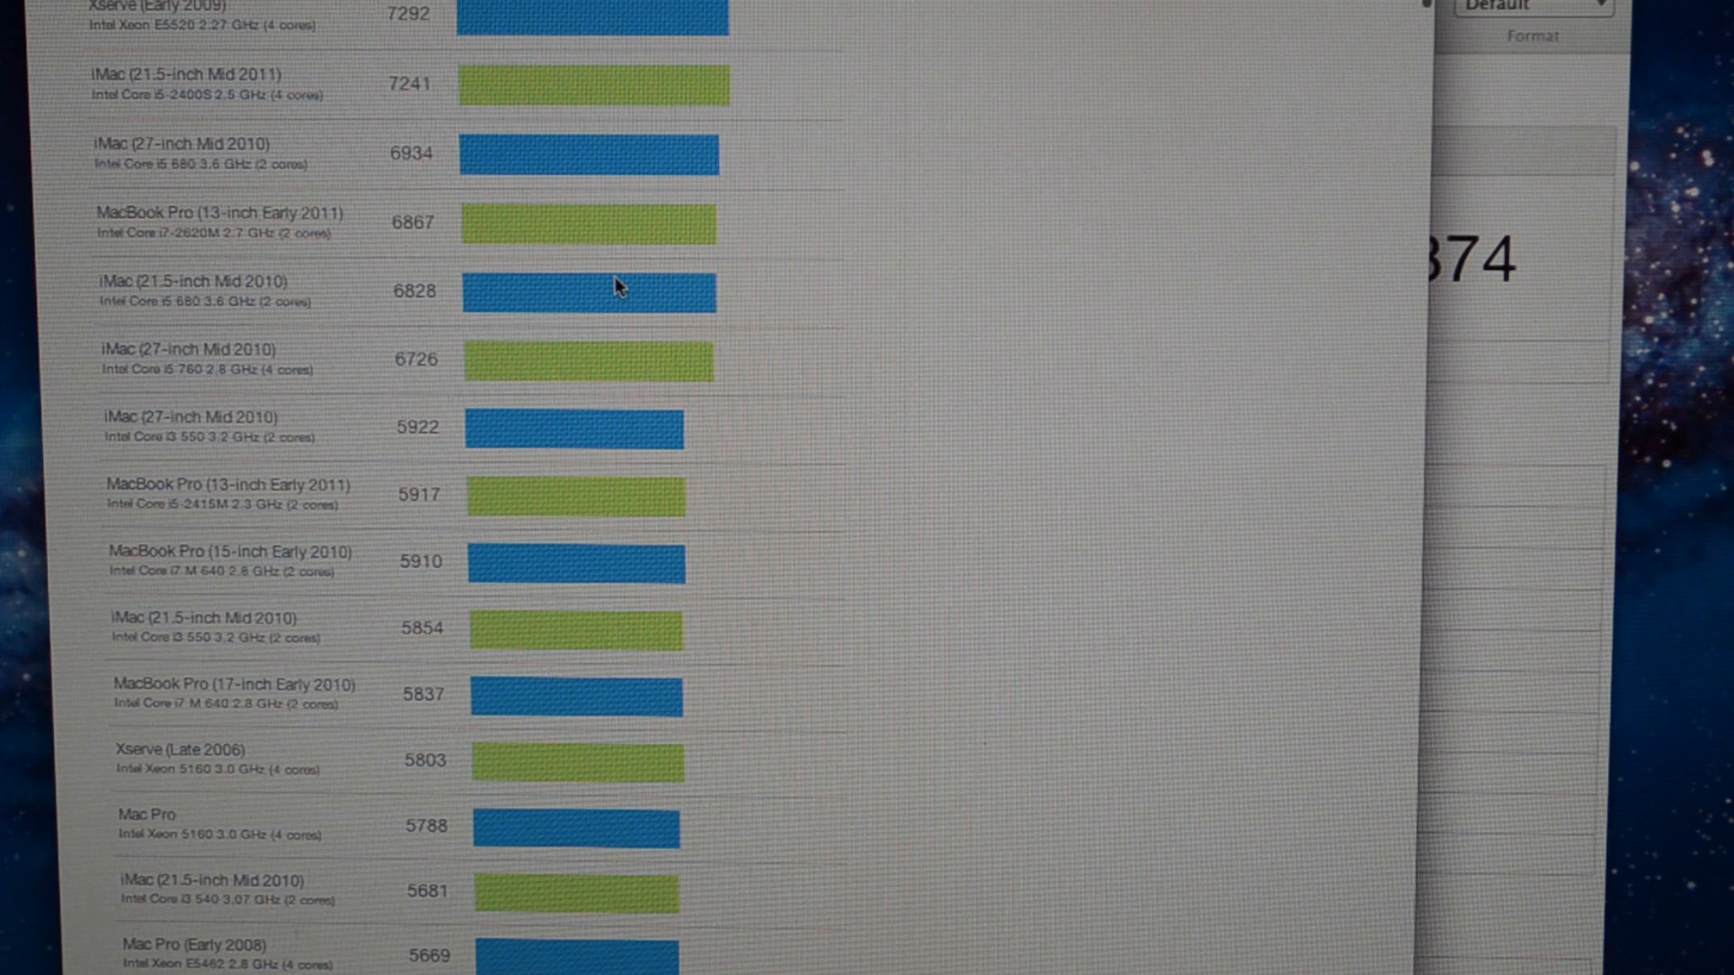
mouse_move(360, 307)
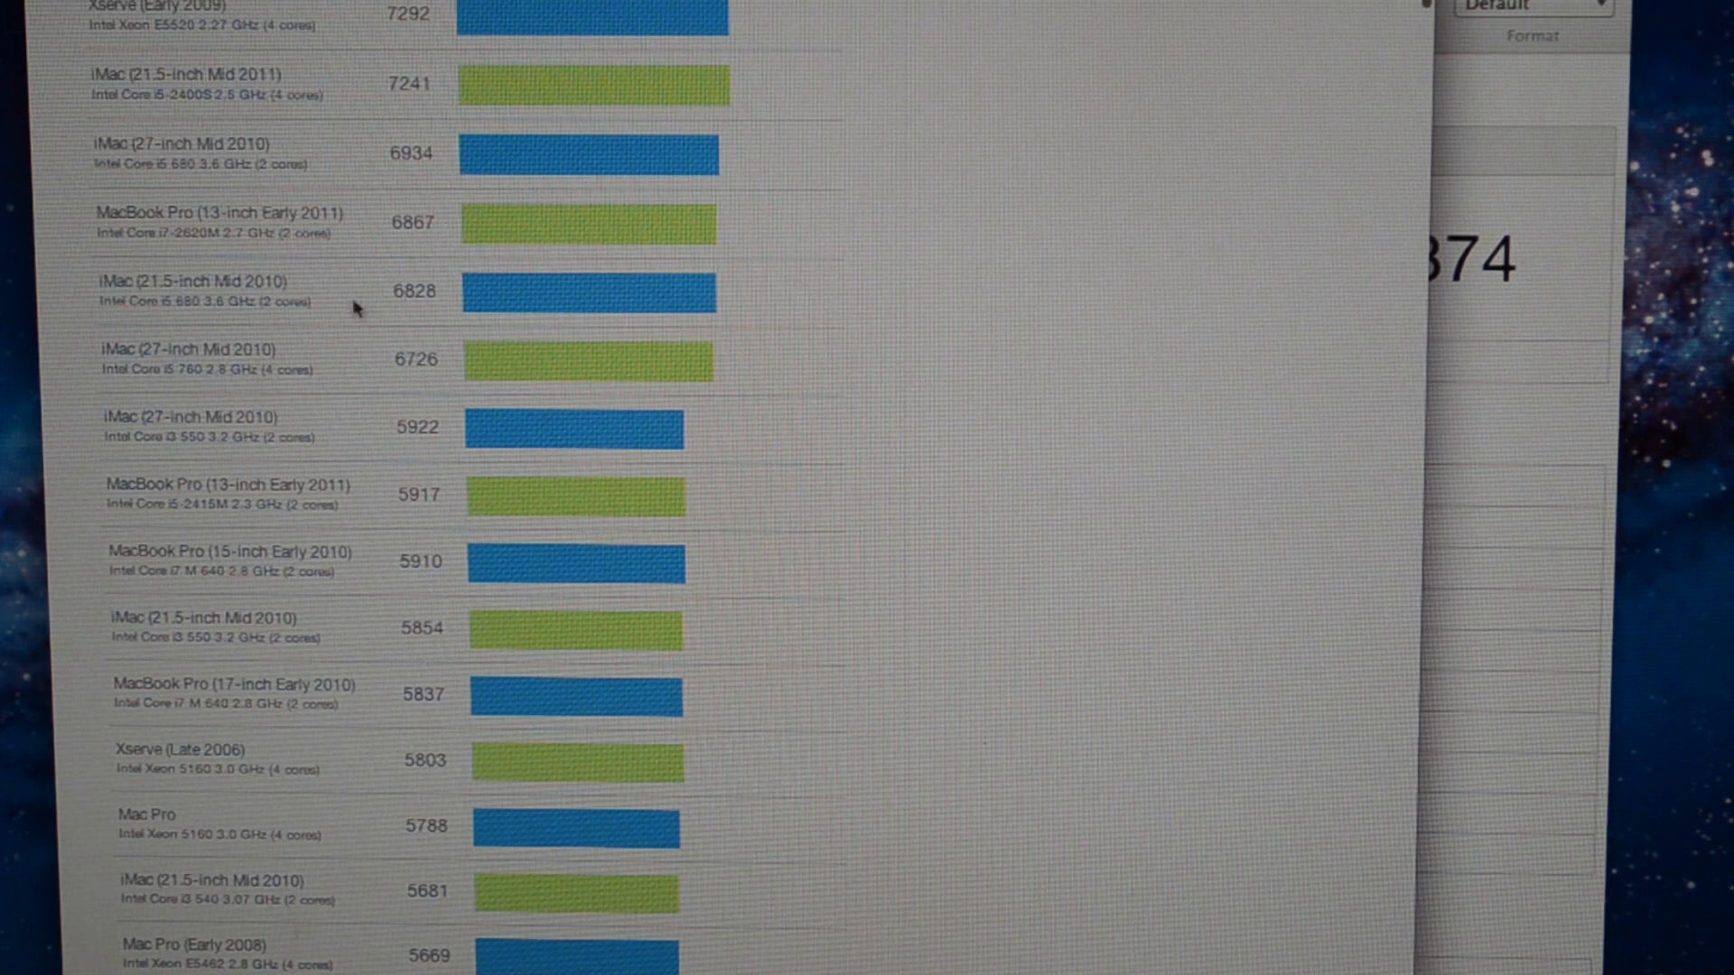
mouse_move(338, 311)
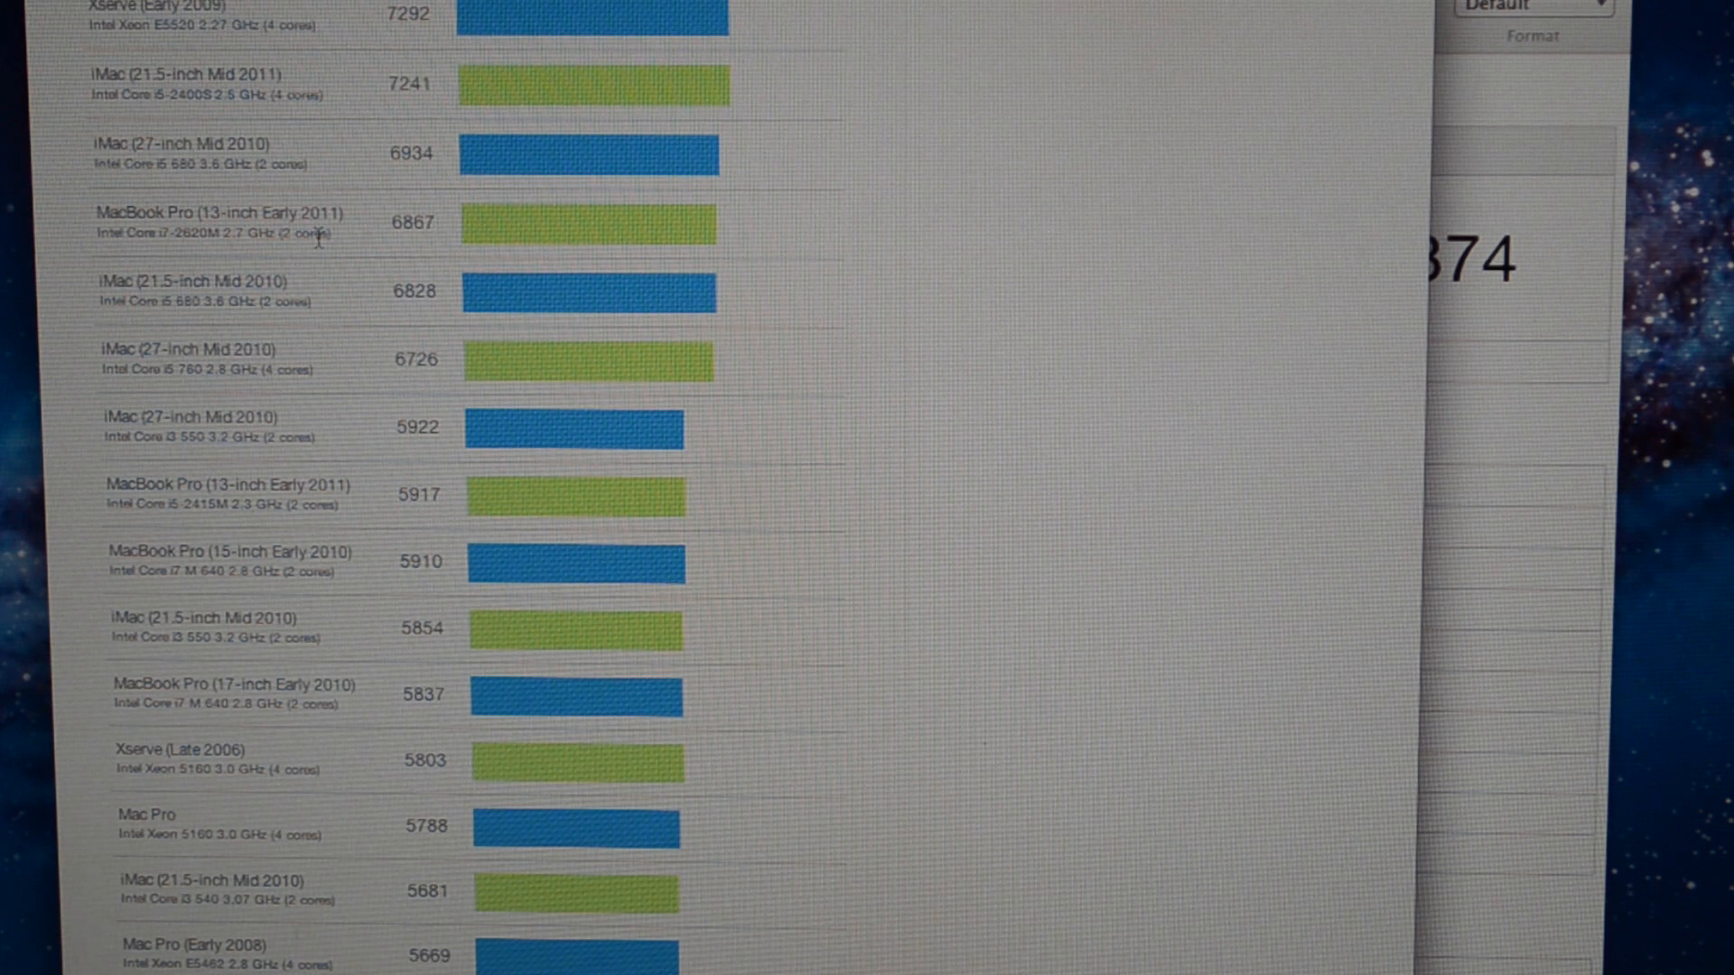
mouse_move(367, 258)
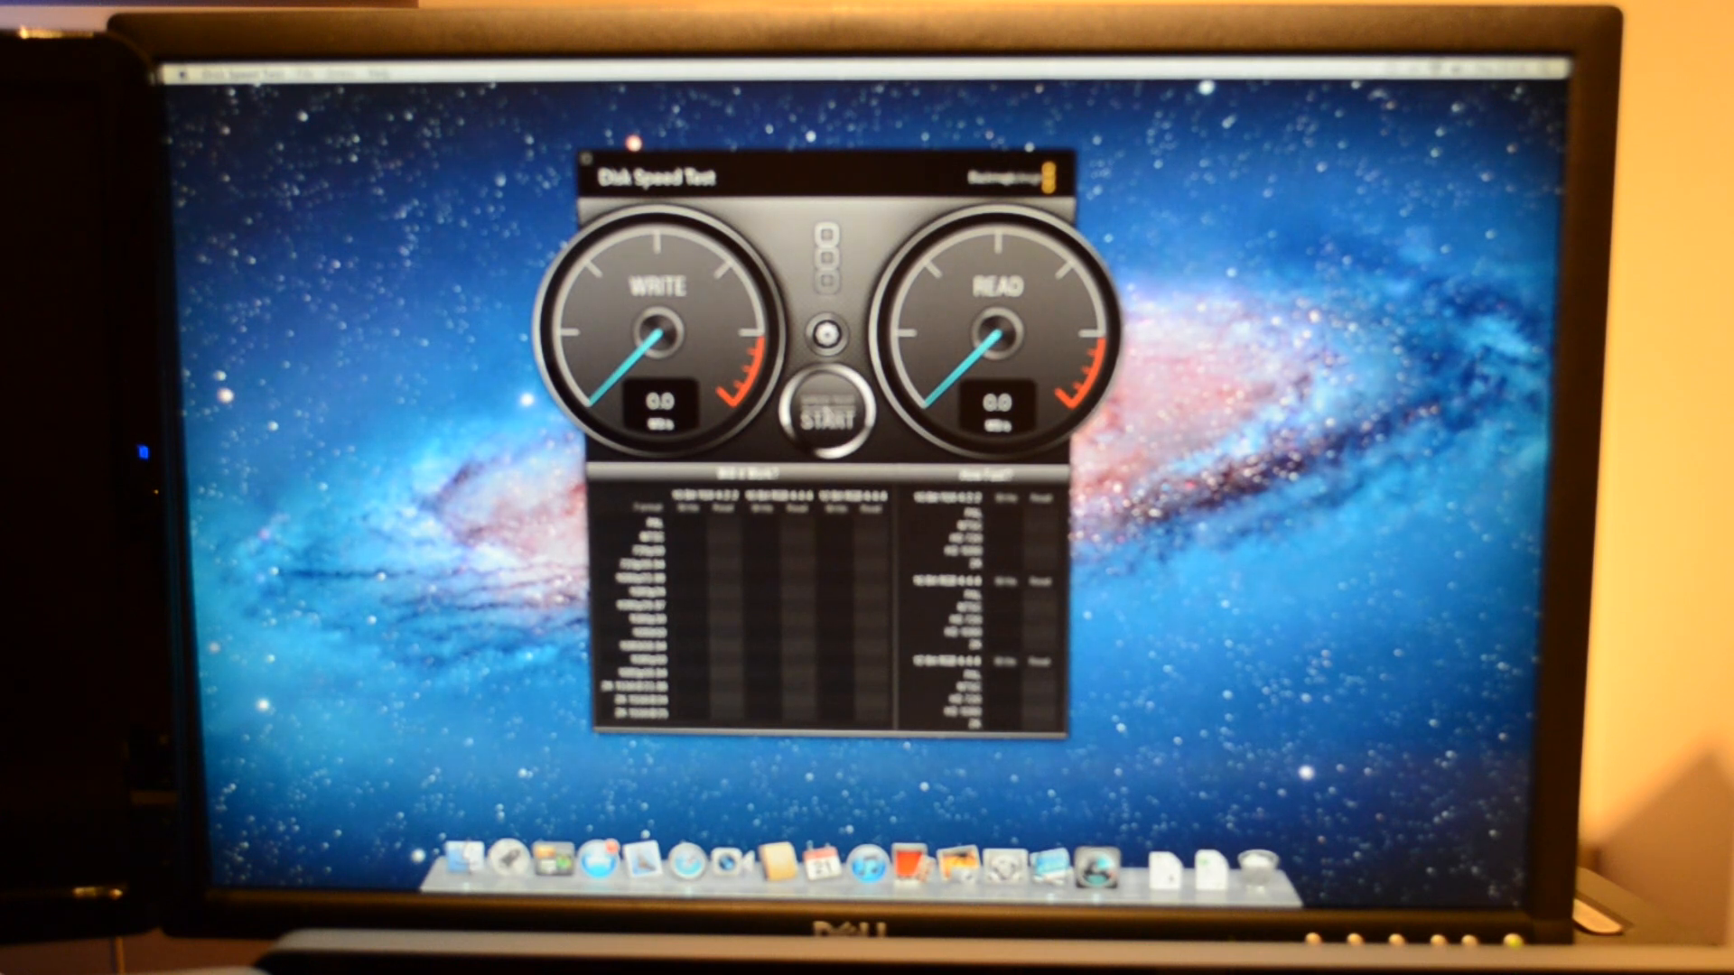
Start the Blackmagic Disk Speed Test, with the write gauge reading about 62 MB/s
click(826, 415)
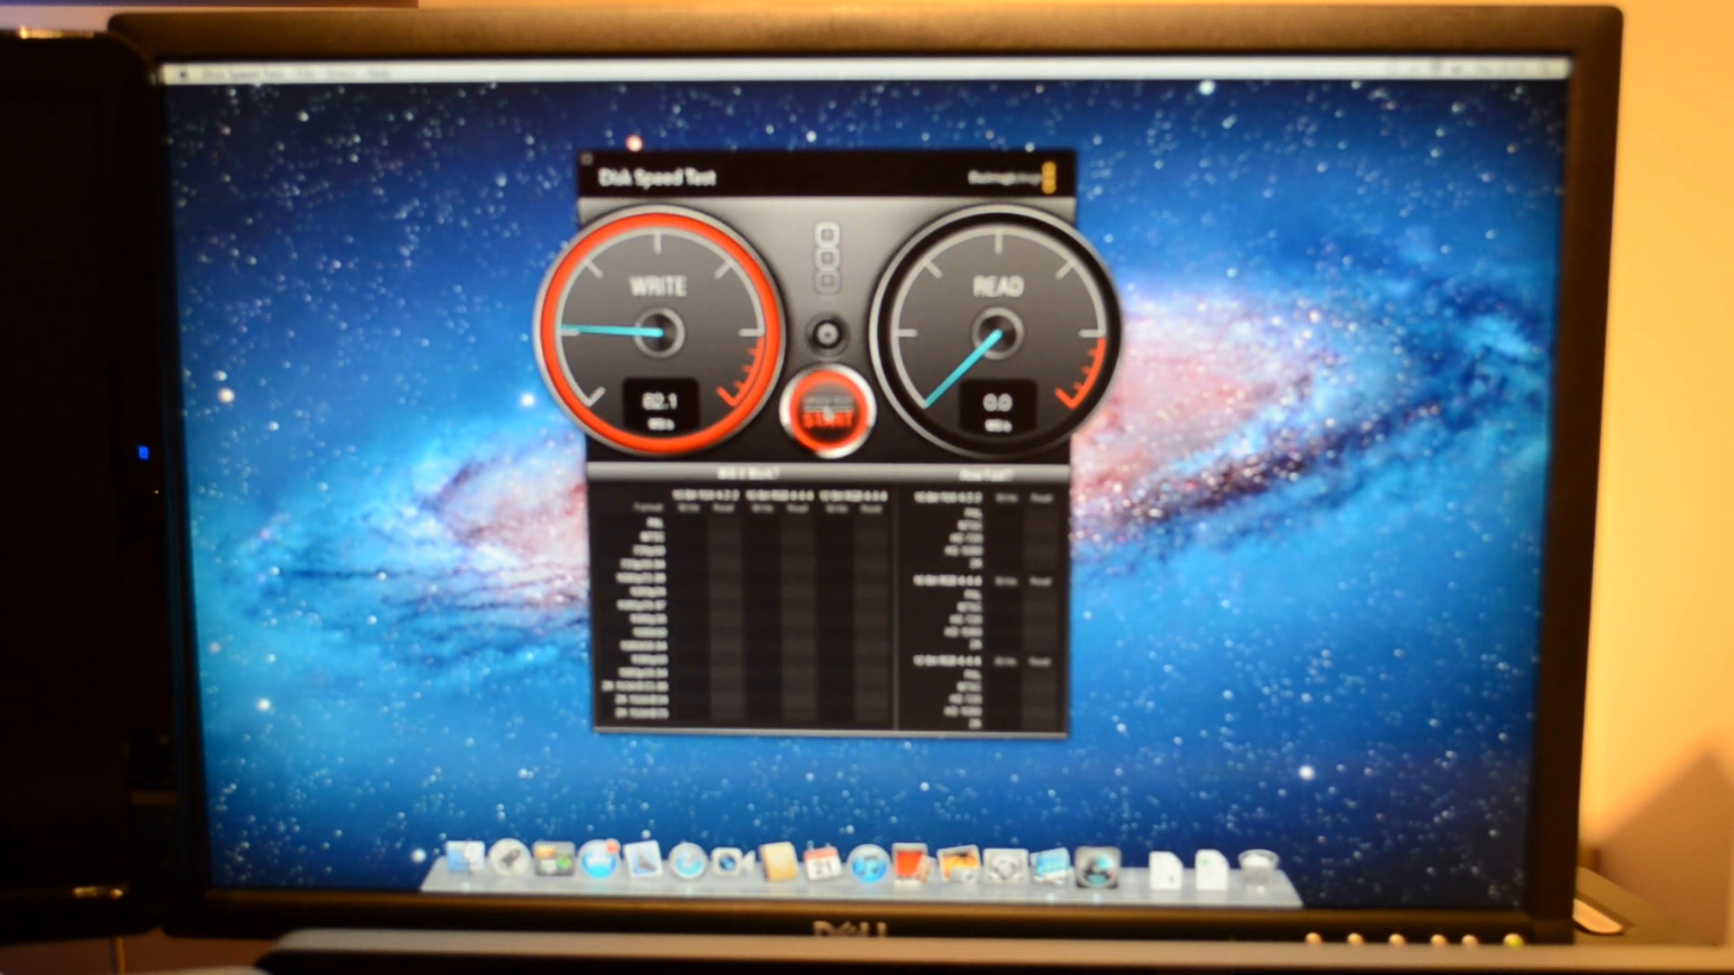